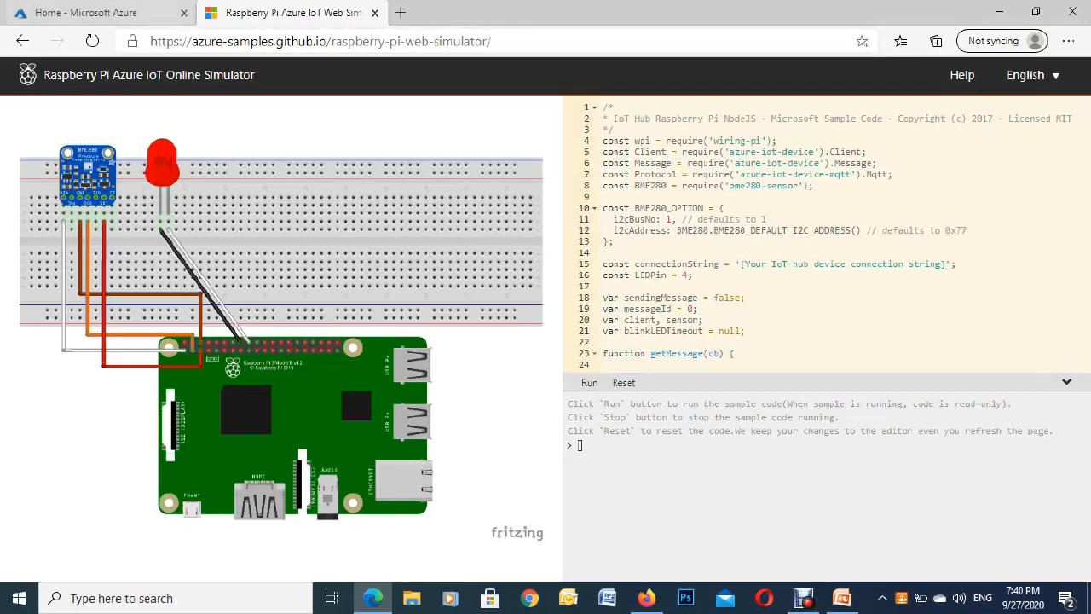
Search the new-resource Marketplace for 'io' and pick the IoT Hub offering
click(103, 16)
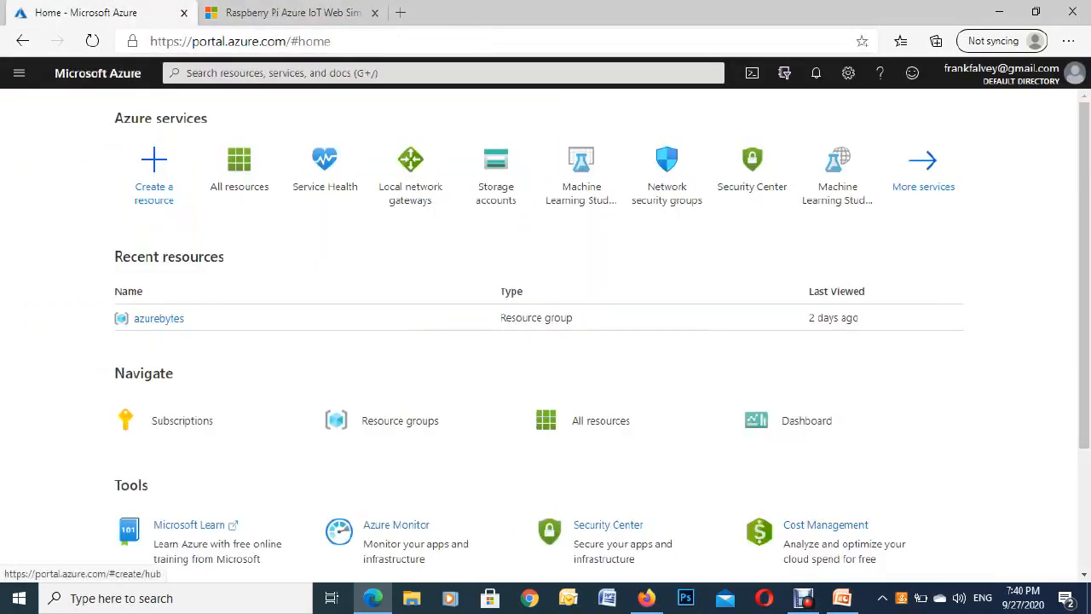
click(153, 171)
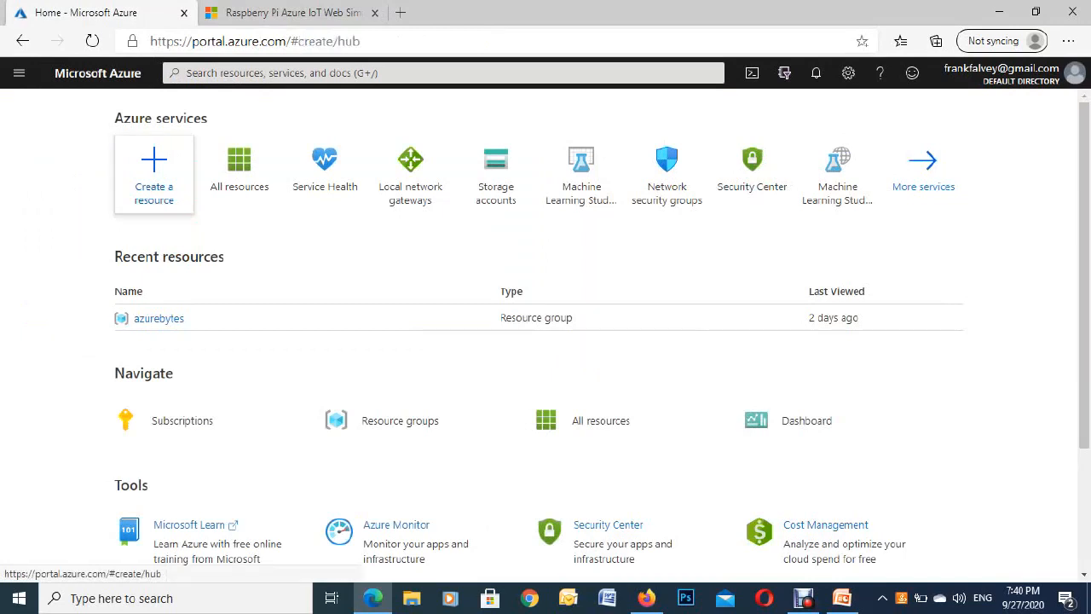
click(154, 167)
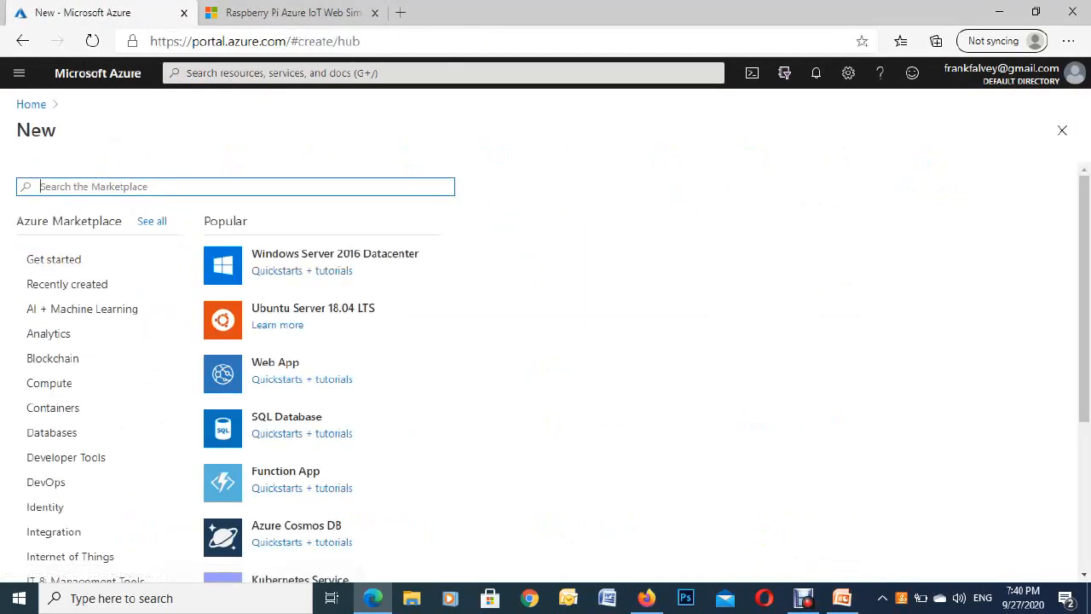
text(iot)
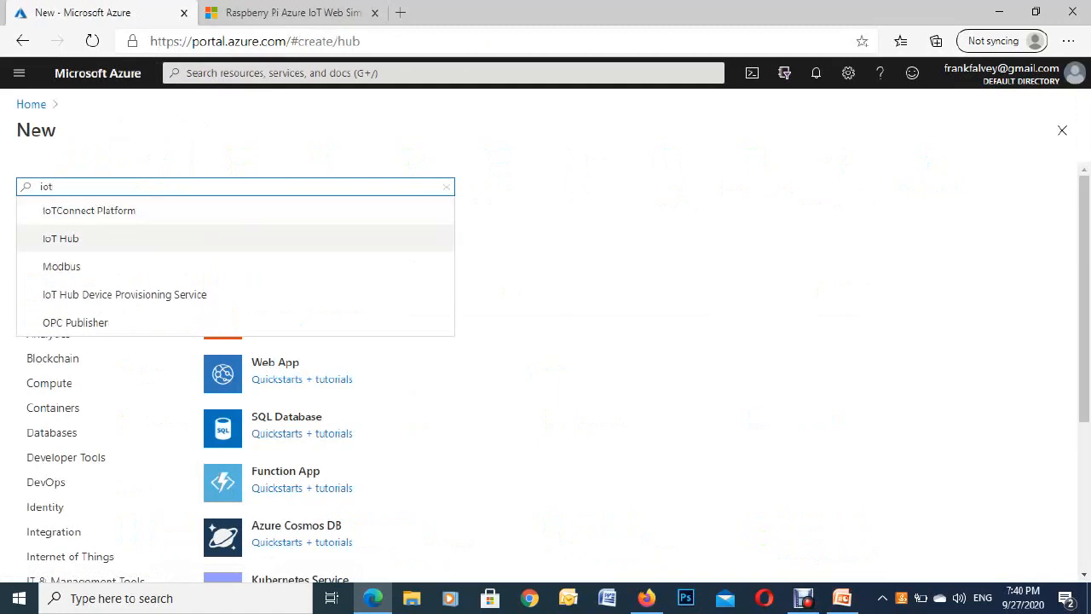
click(61, 238)
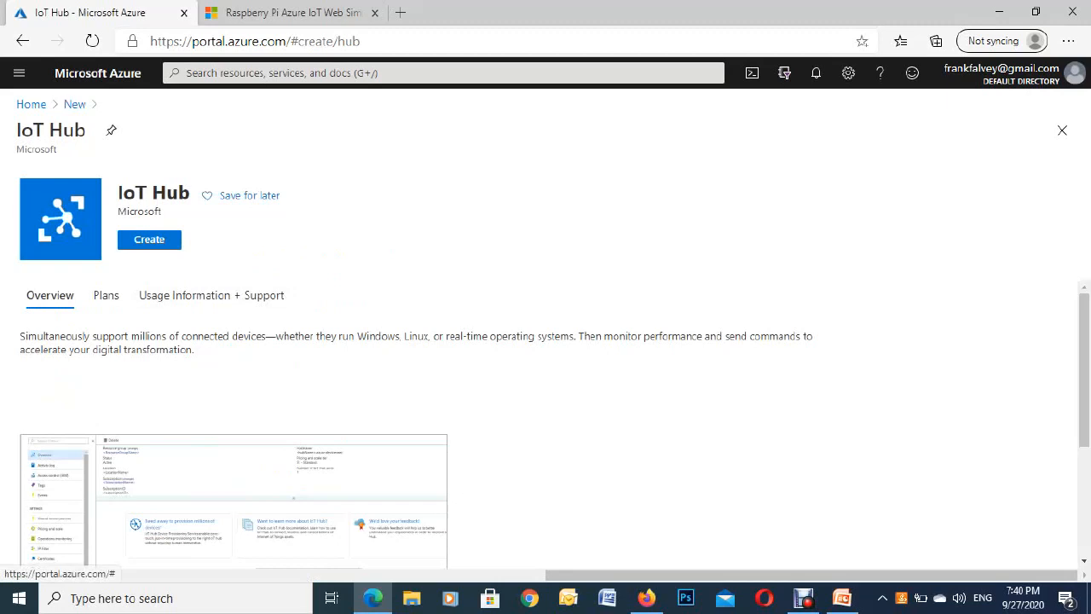
Start a new IoT hub and assign it to the azurebytes resource group
click(148, 238)
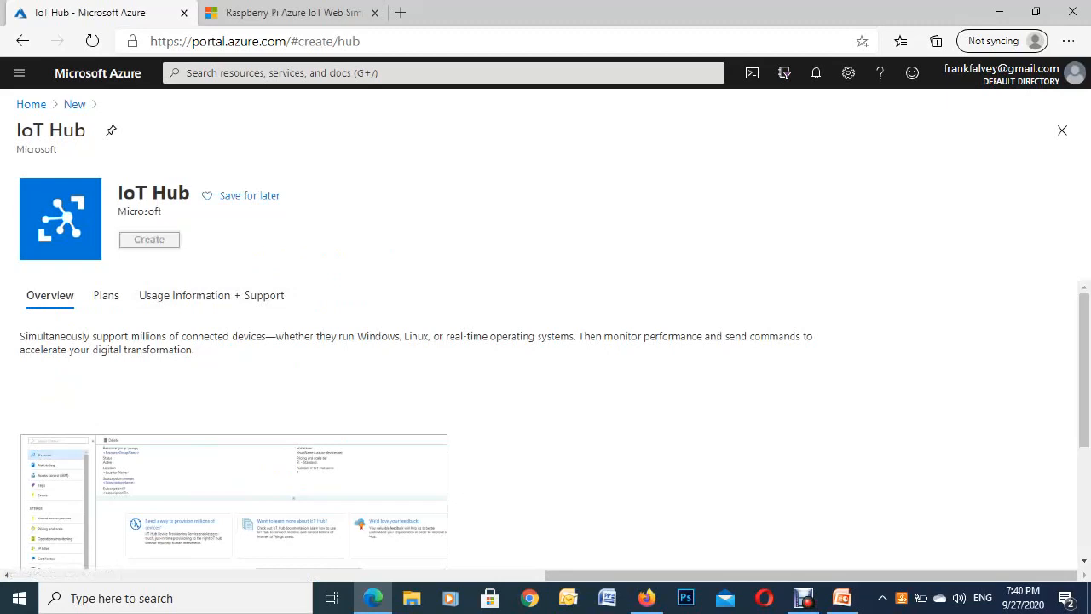
click(149, 239)
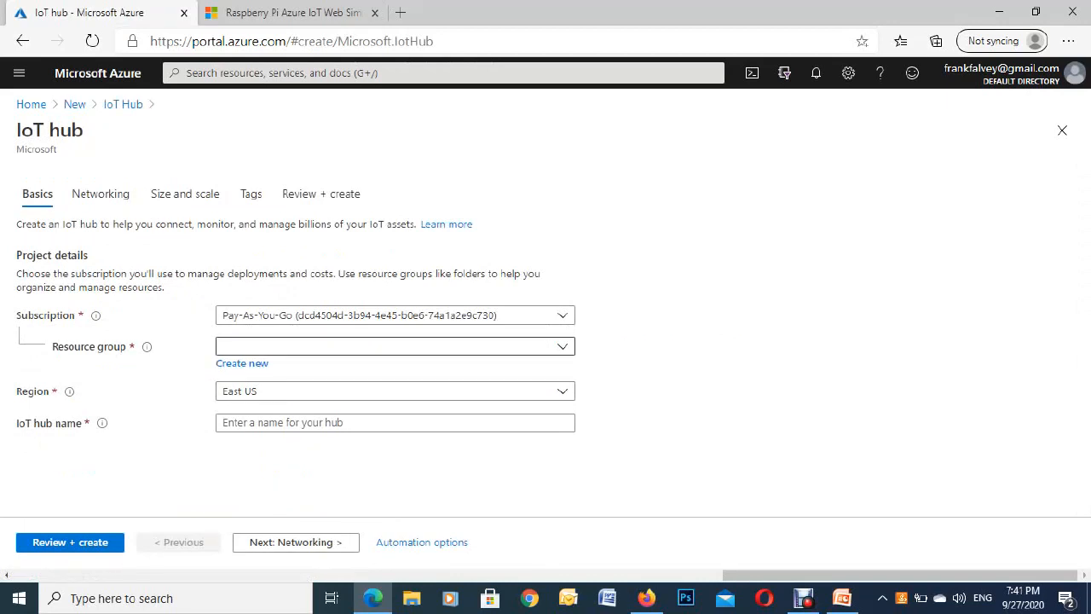
click(392, 344)
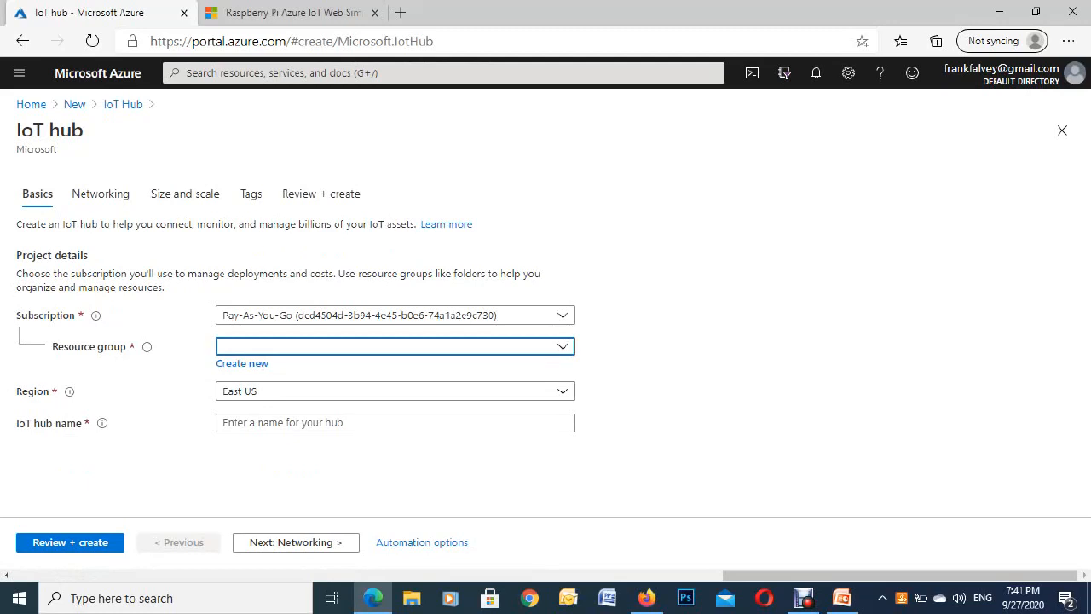
click(395, 346)
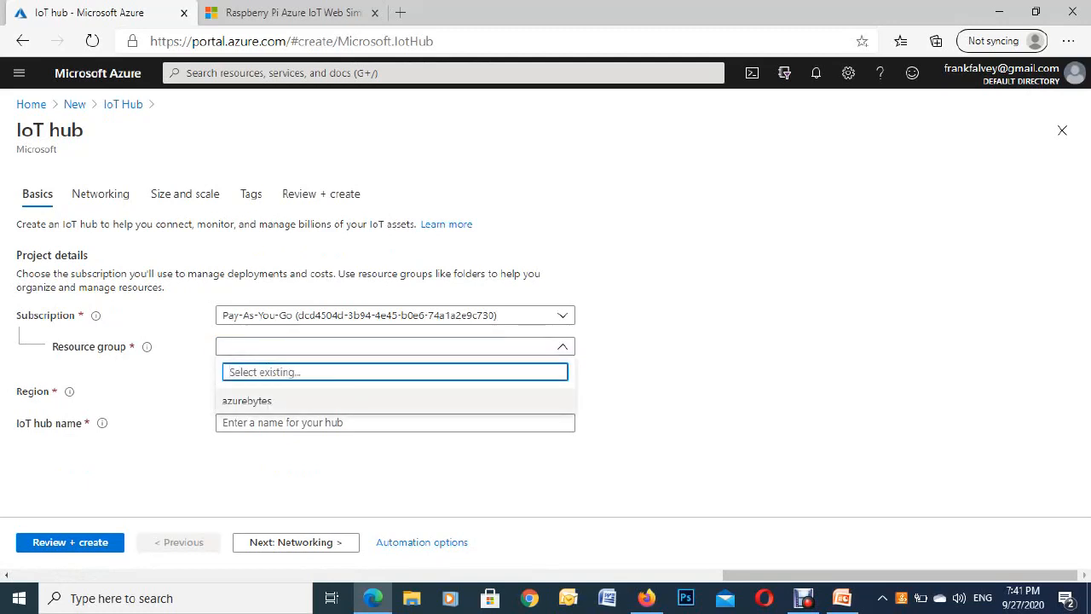
click(247, 398)
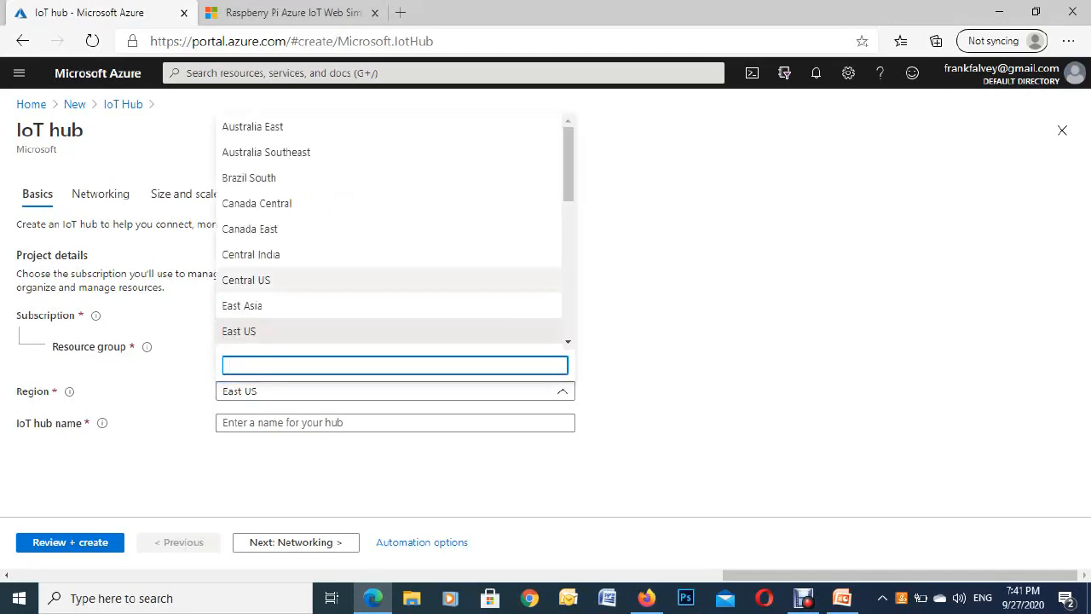
Set the hub's region to North Europe and move to the hub name field
scroll(down, 3)
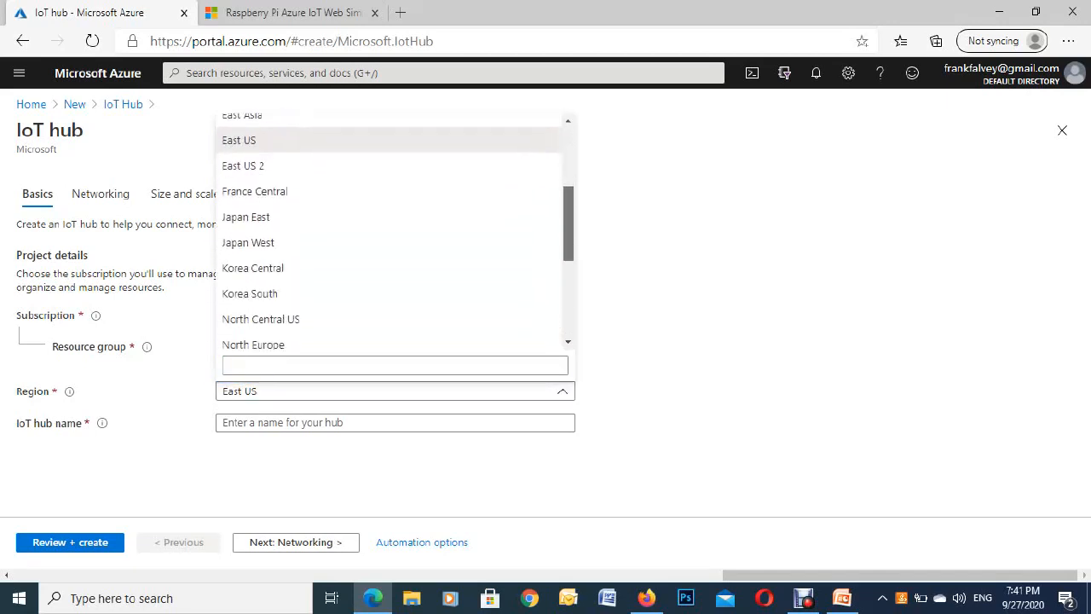
scroll(down, 3)
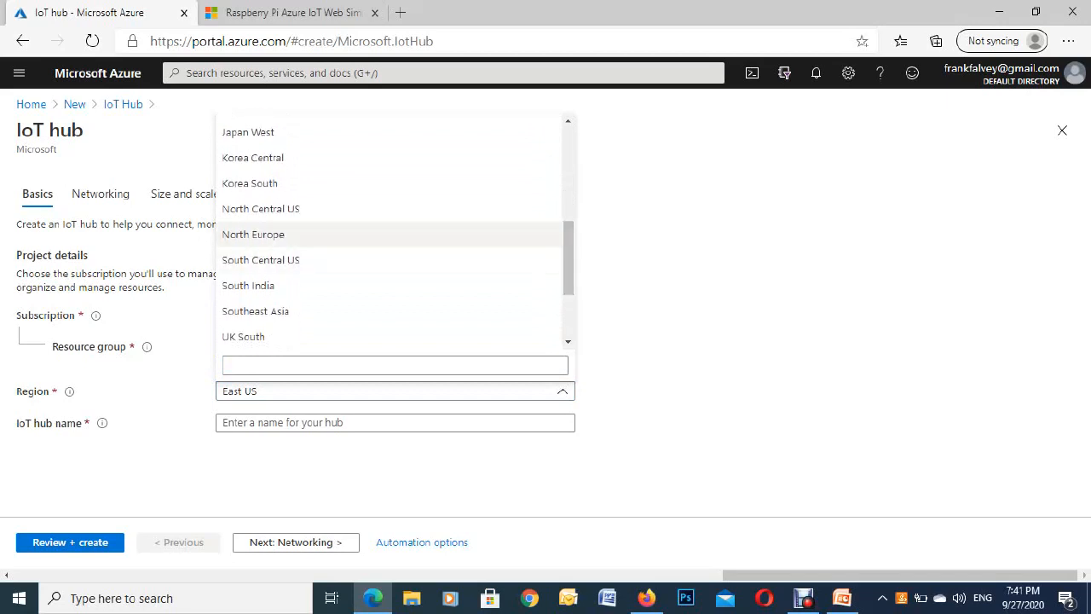
click(252, 234)
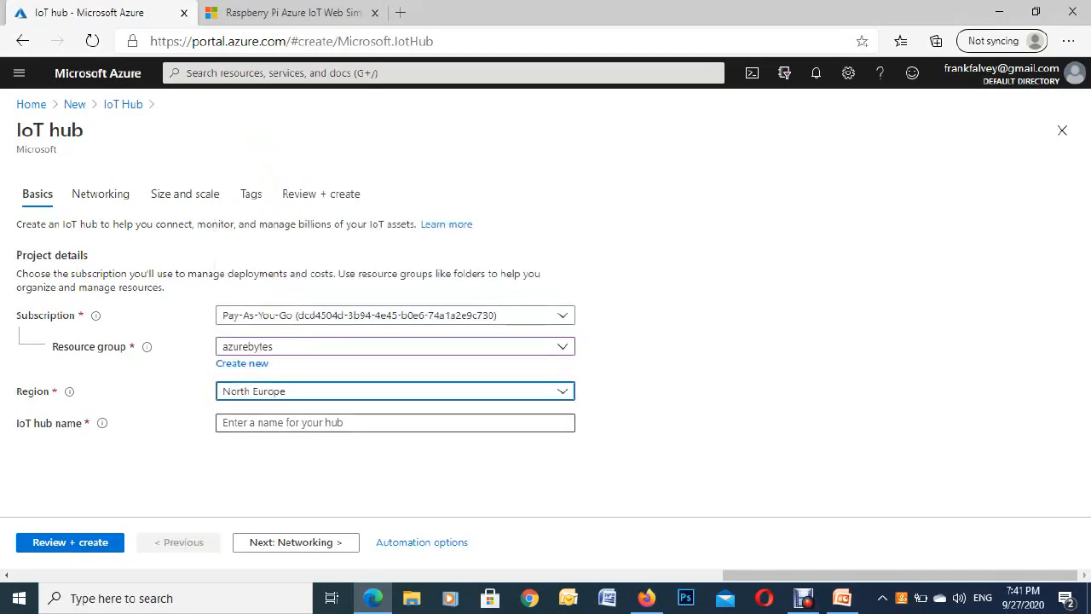
click(396, 423)
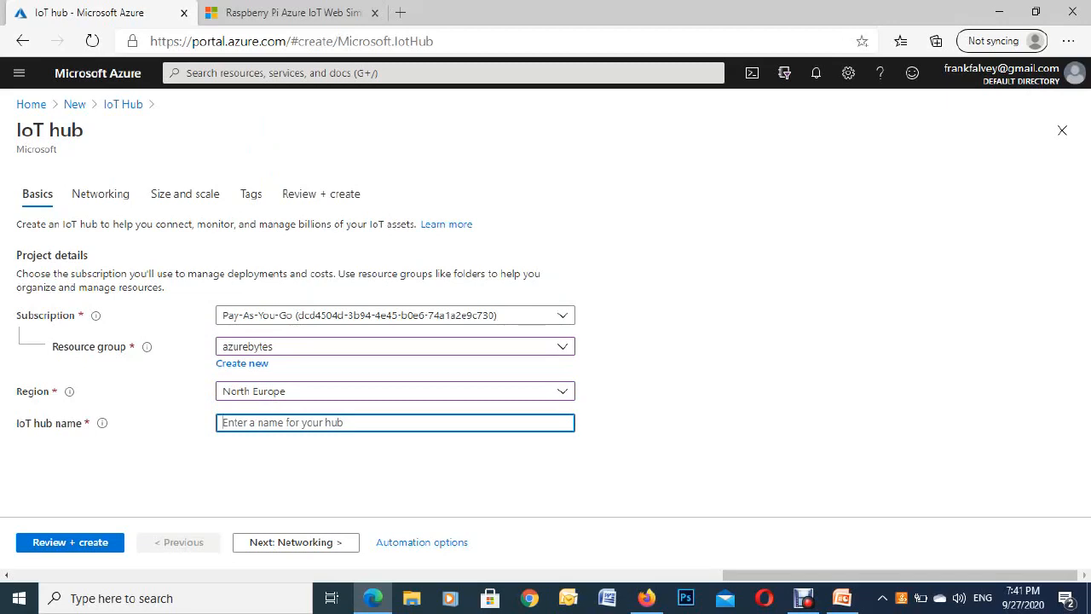
Name the hub azurebytesiot and continue to the Networking step
text(azurebyte)
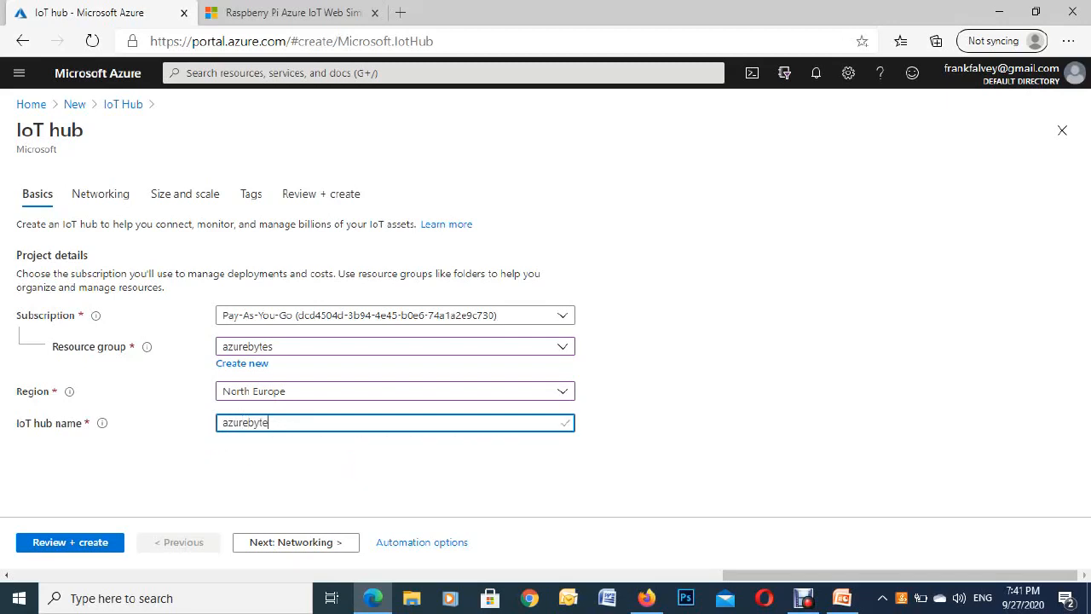
text(s)
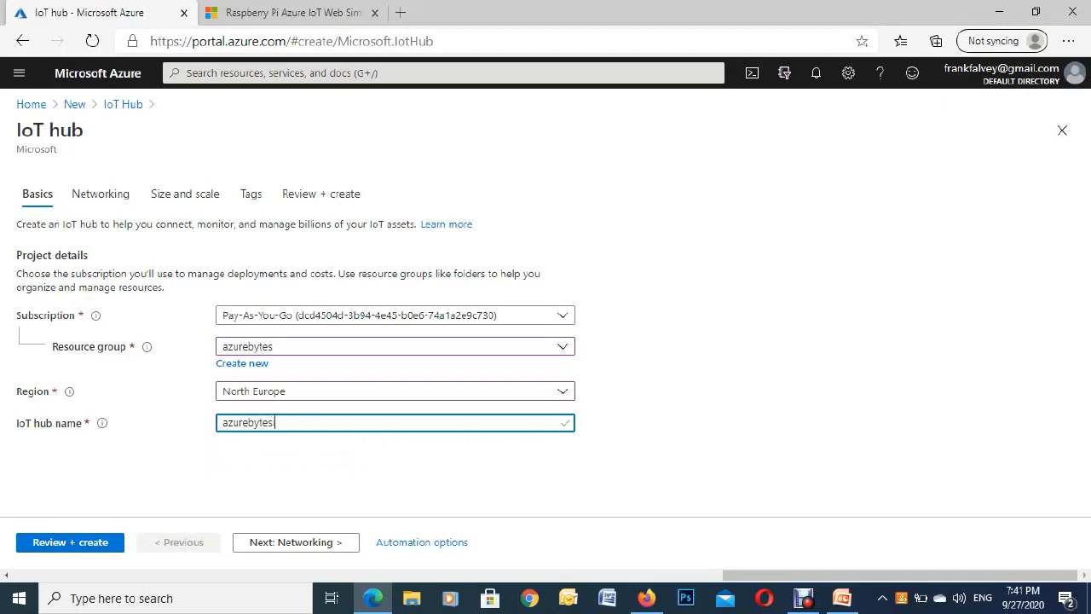
text(iot)
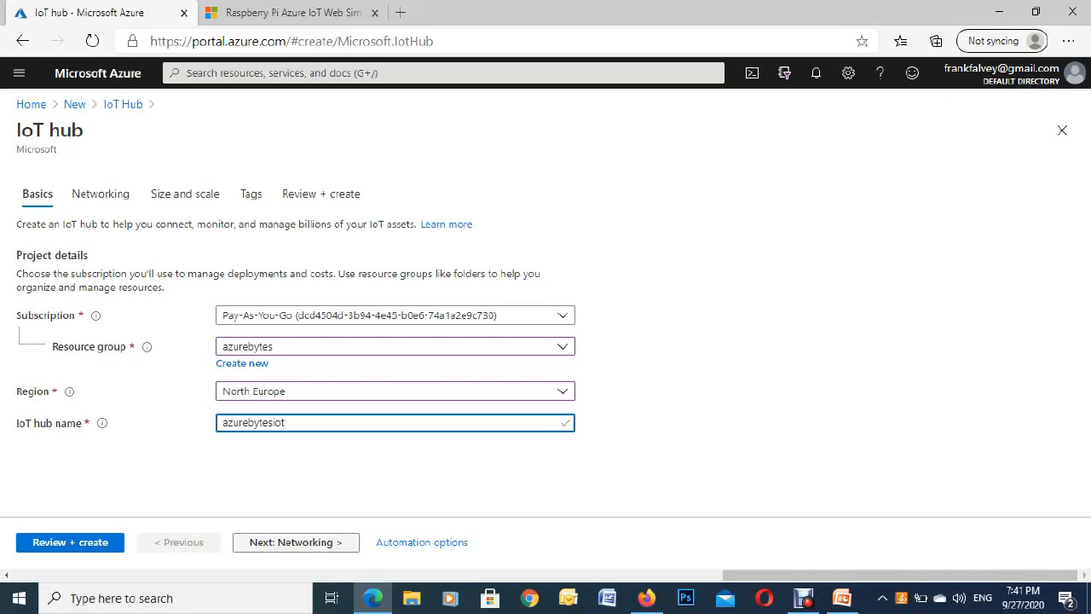
mouse_move(295, 542)
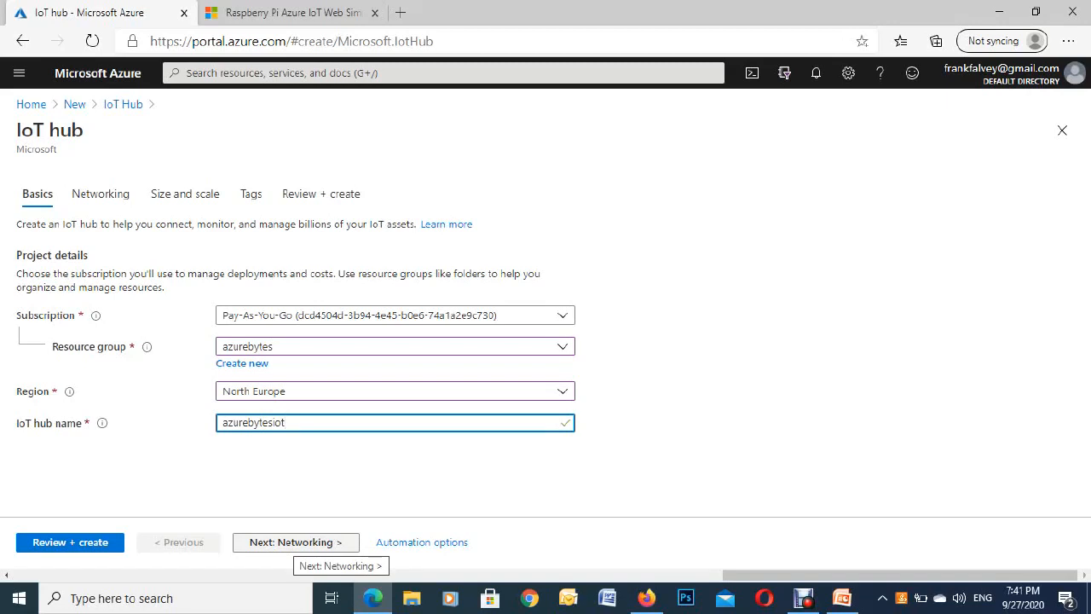
click(293, 542)
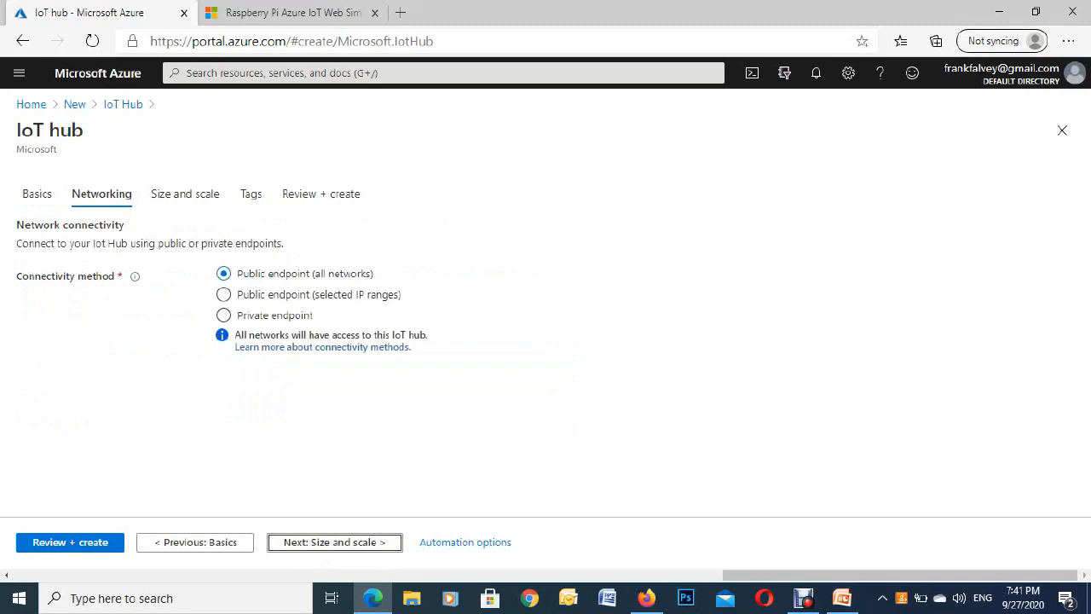
Keep public networking, choose the F1: Free pricing tier, and continue to Tags
click(334, 542)
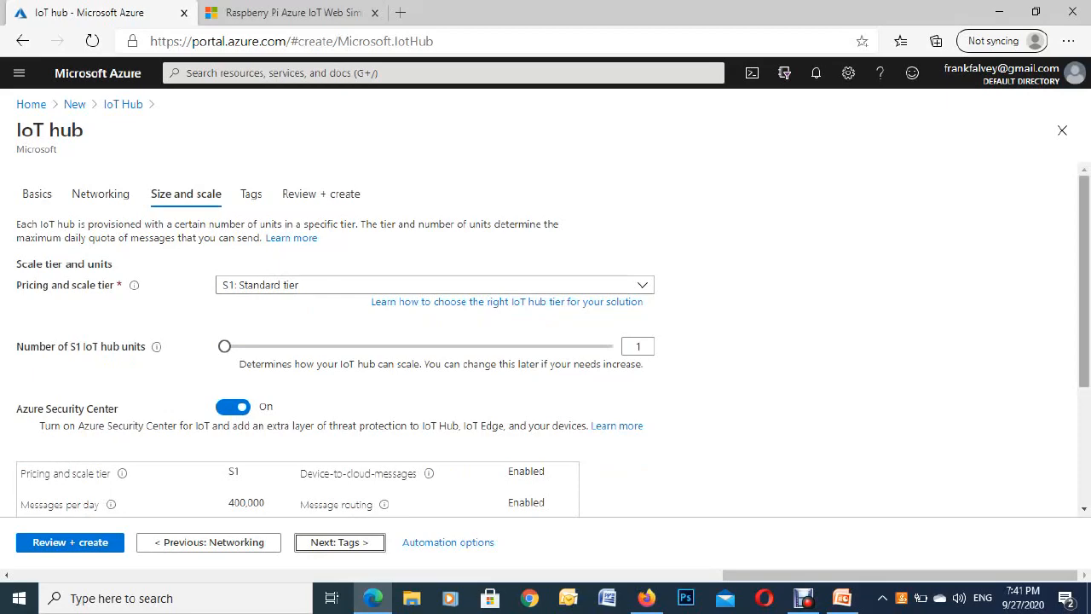
scroll(down, 3)
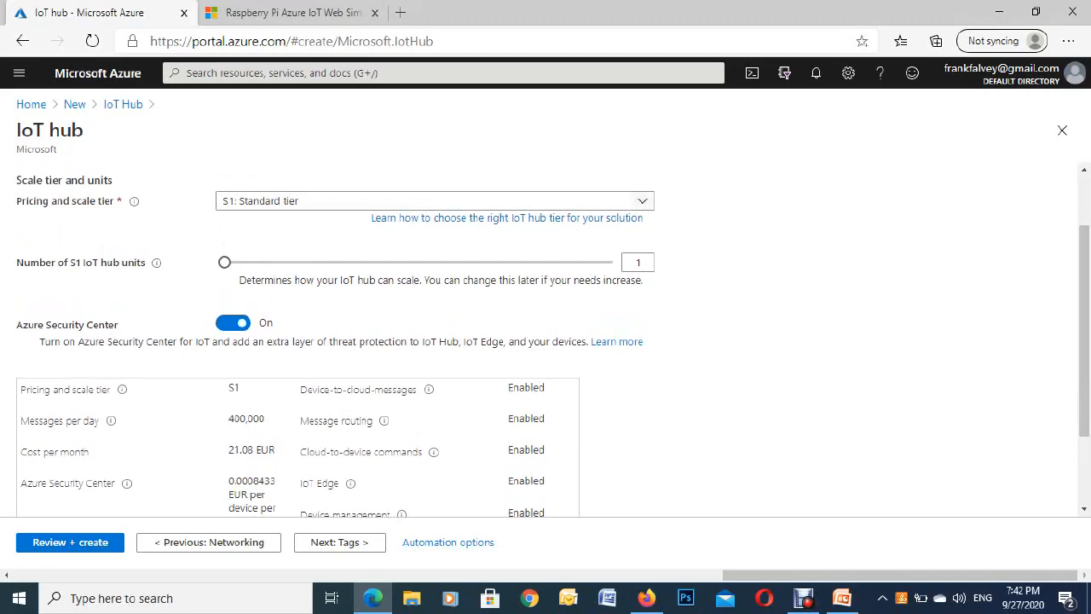
click(433, 202)
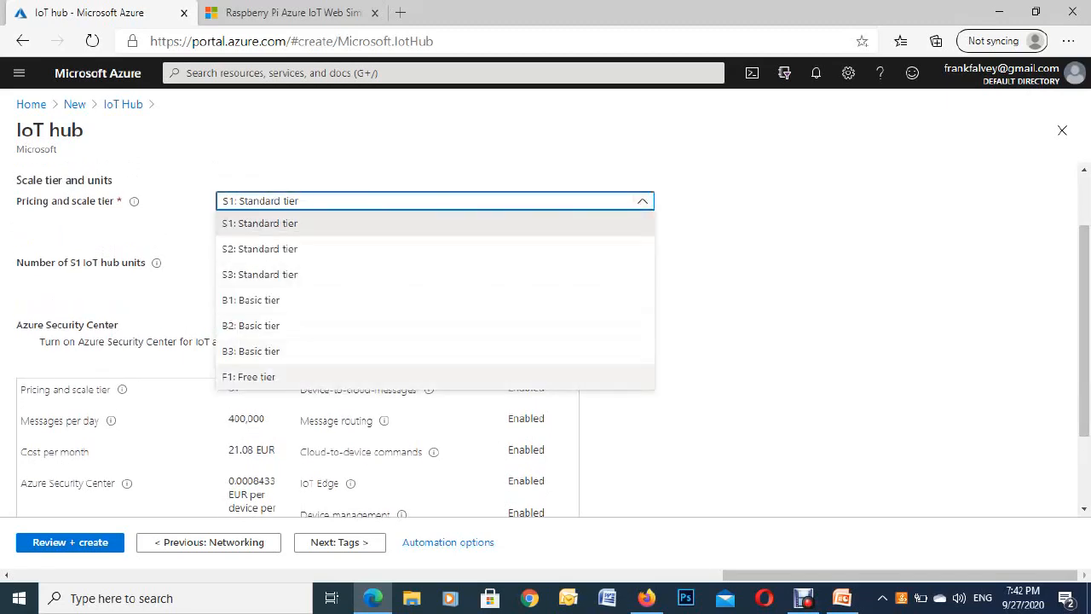
click(250, 376)
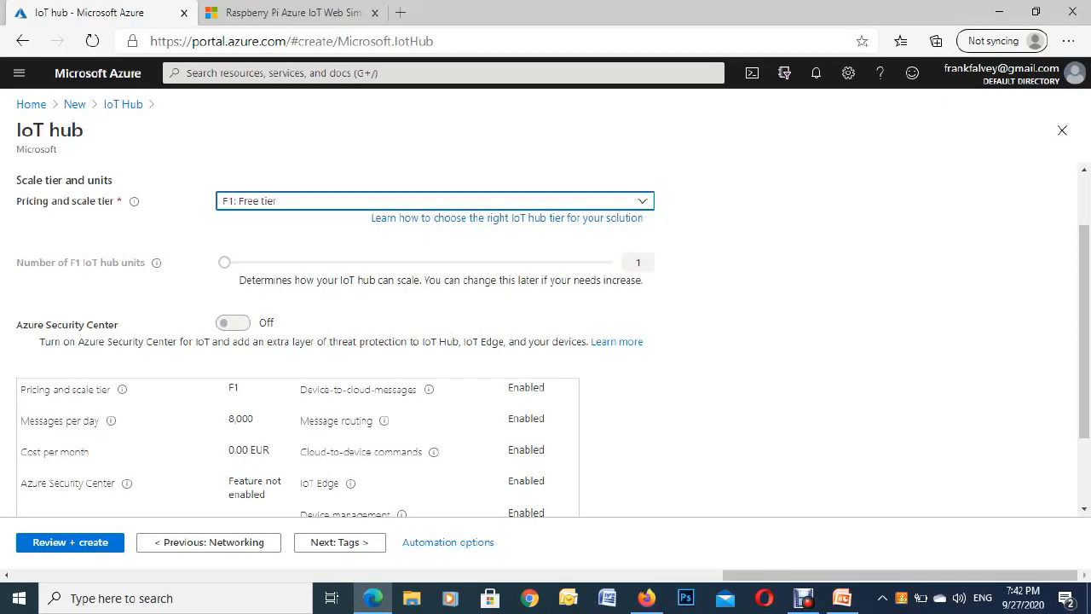
click(339, 542)
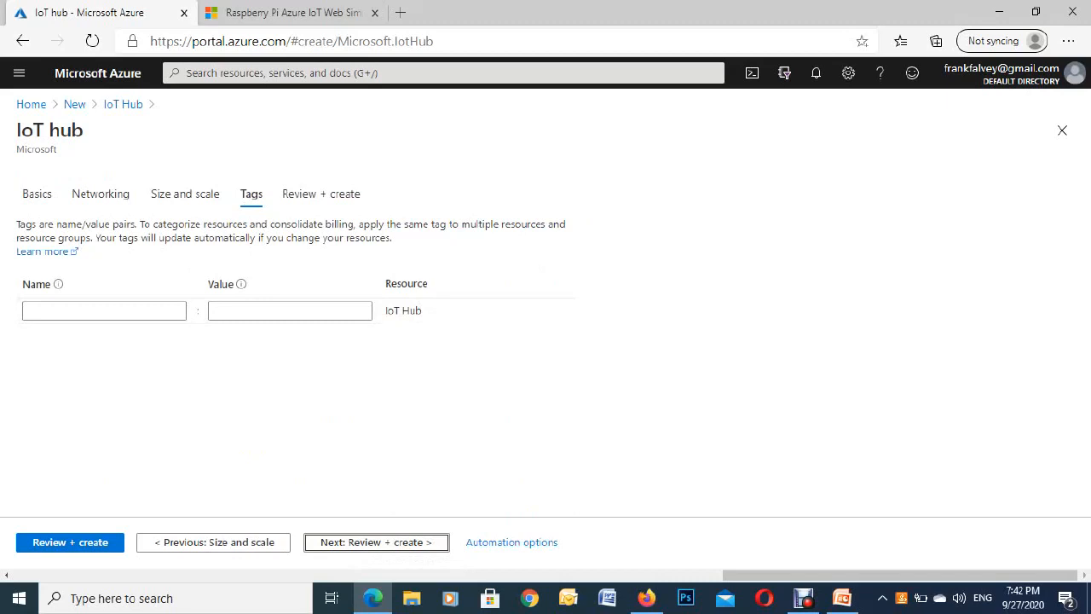
Review the hub settings and submit the azurebytesiot deployment
click(375, 541)
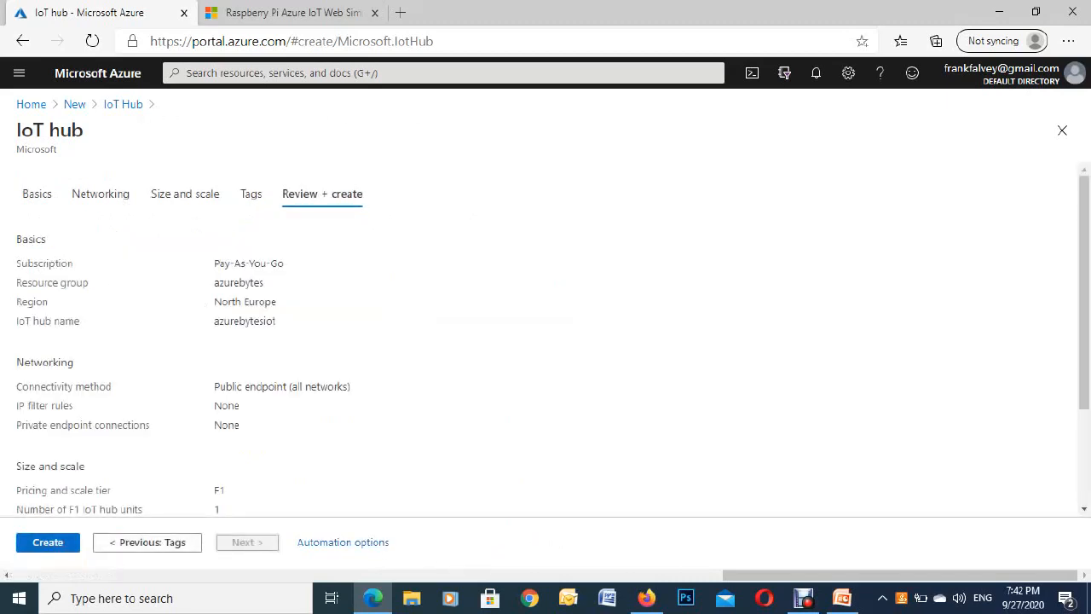
mouse_move(48, 541)
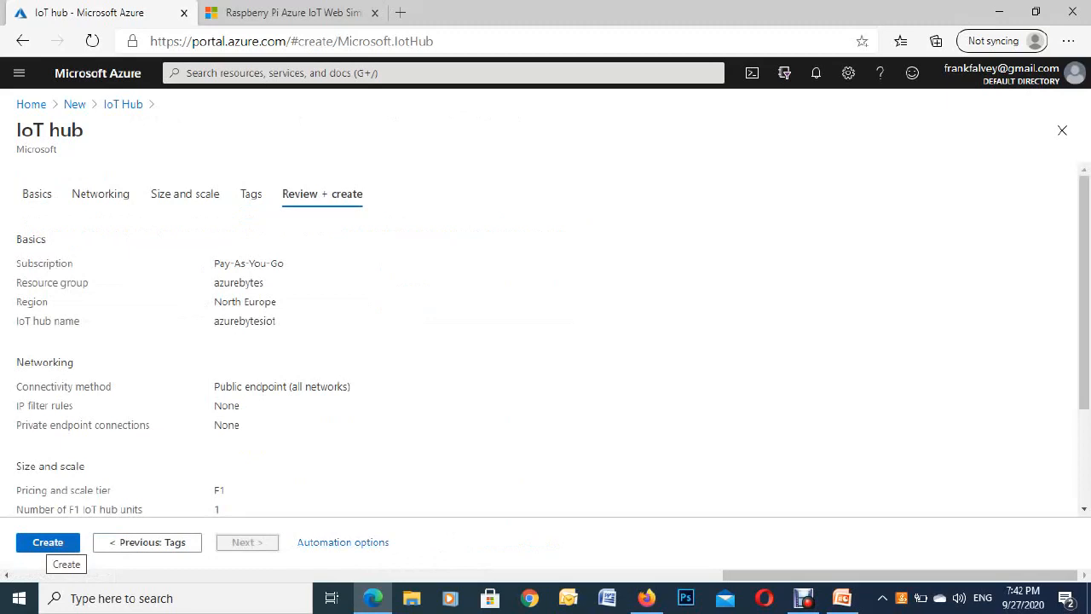
click(48, 542)
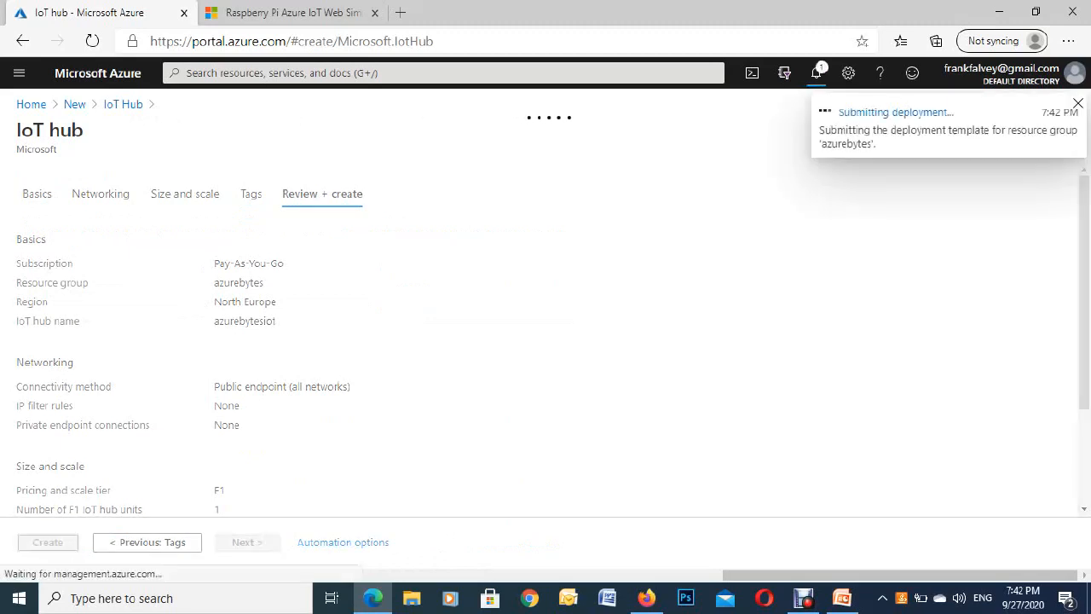
click(48, 542)
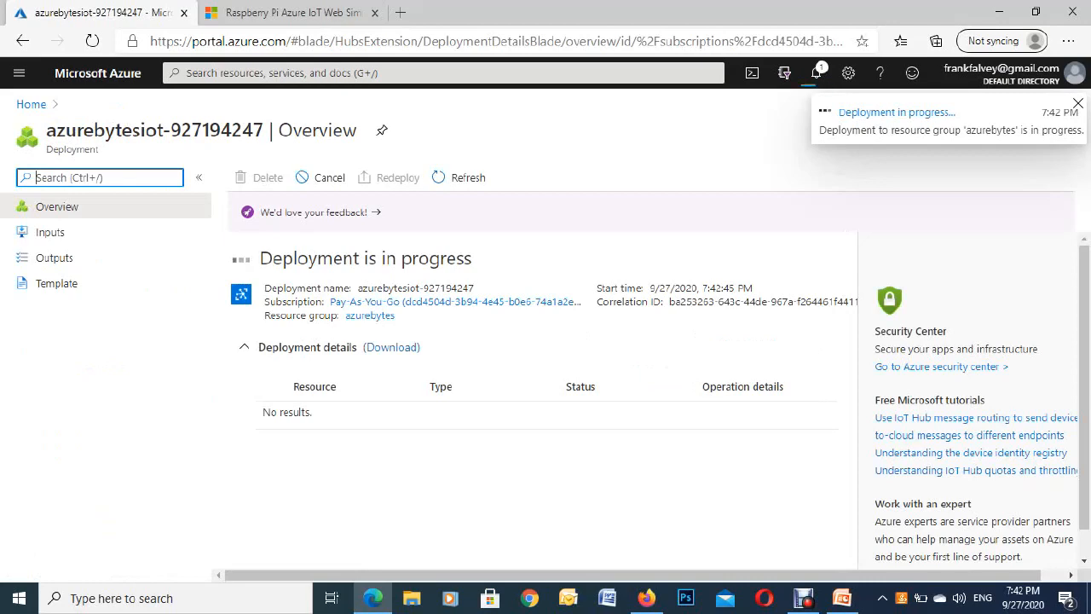
Go to the newly deployed azurebytesiot hub once deployment completes
click(1075, 102)
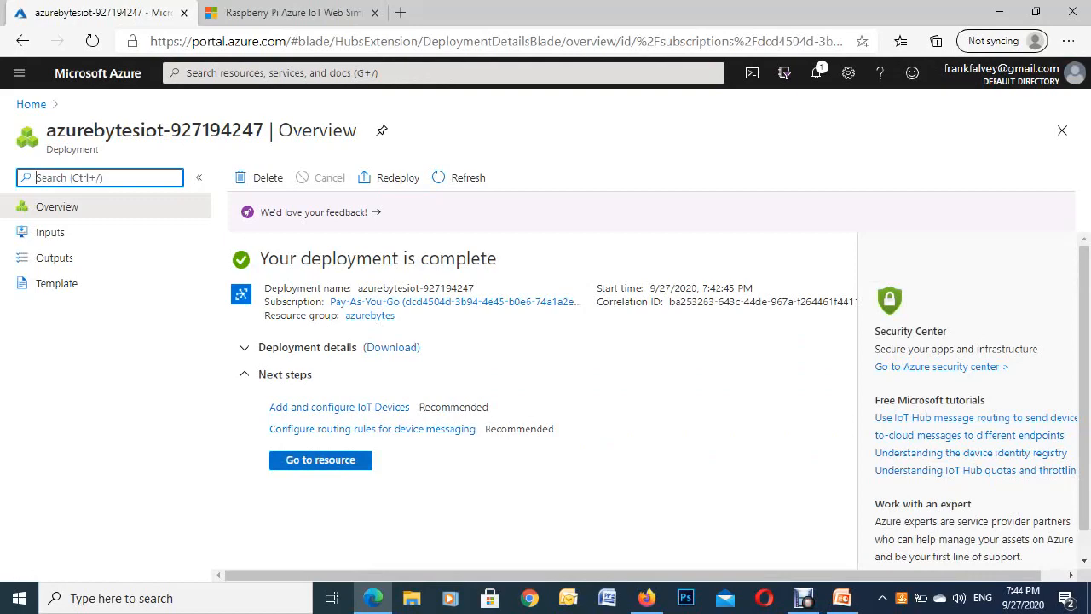
click(321, 460)
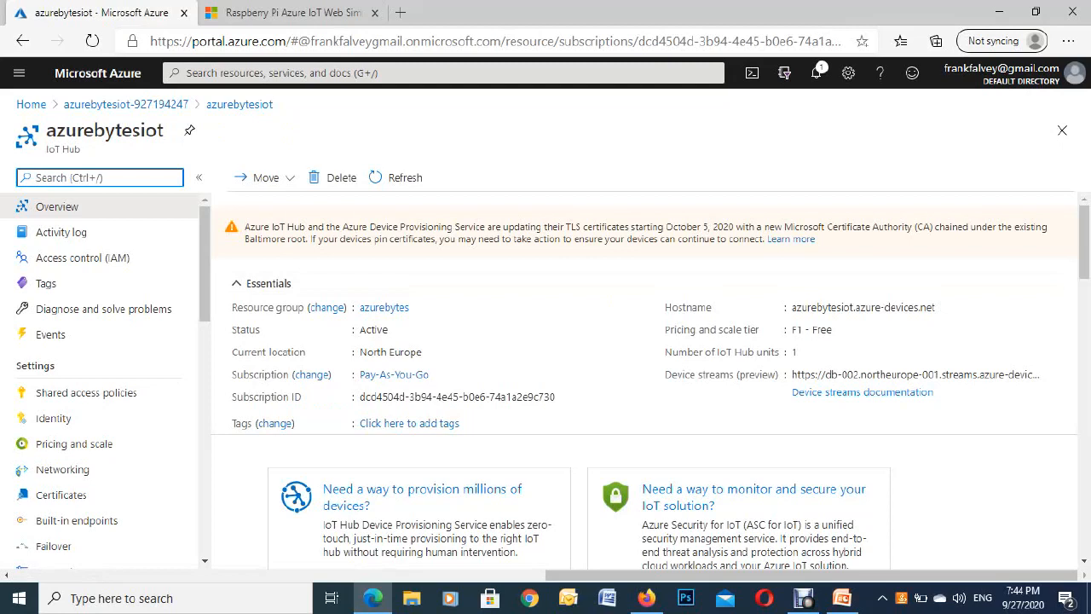
Open the hub's IoT devices list under Explorers
scroll(down, 3)
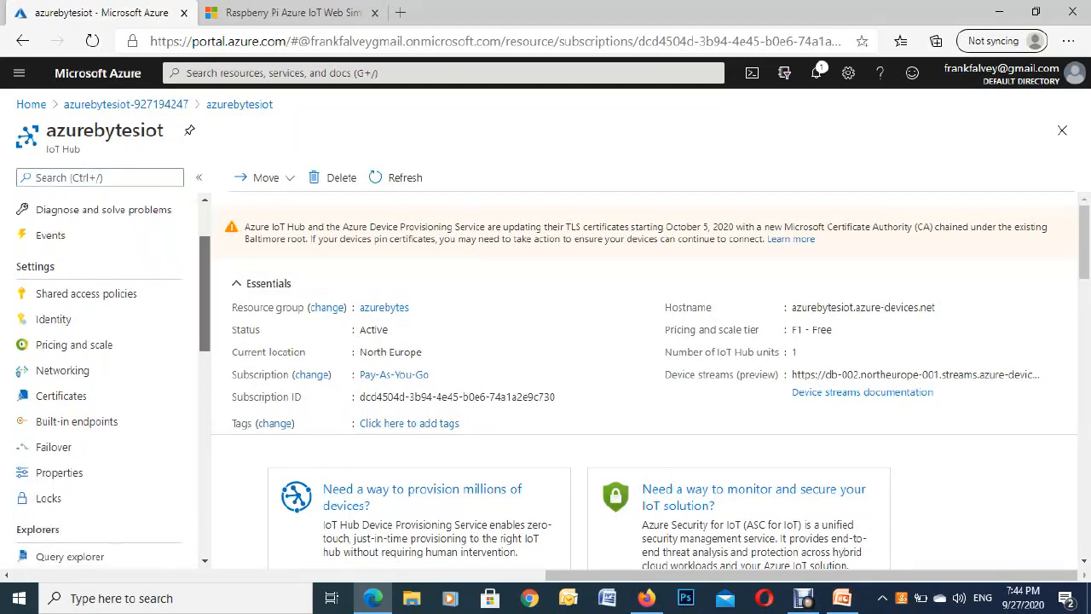
scroll(down, 3)
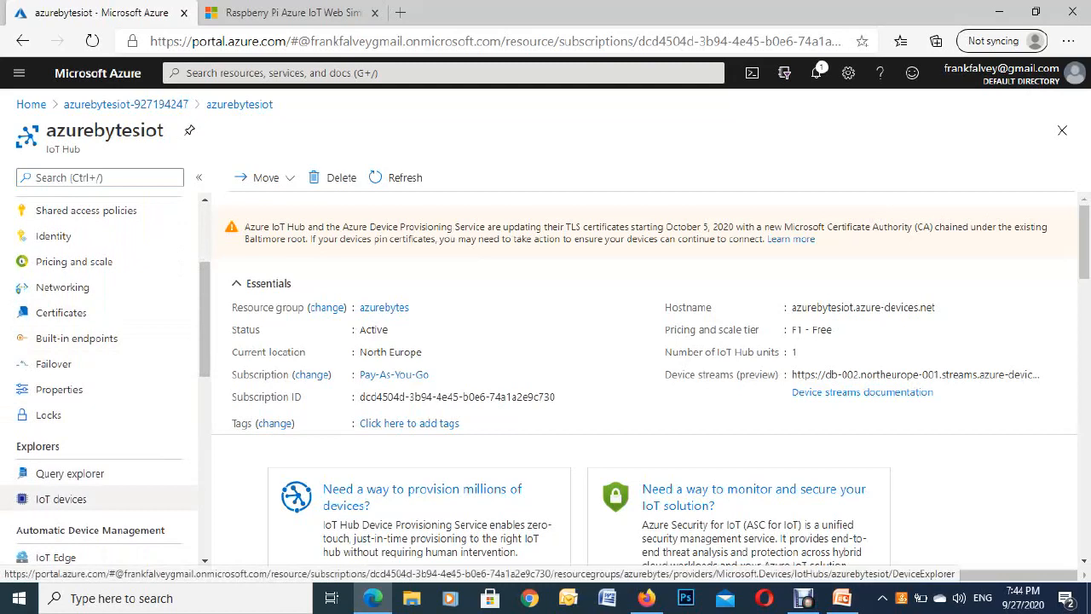
click(61, 497)
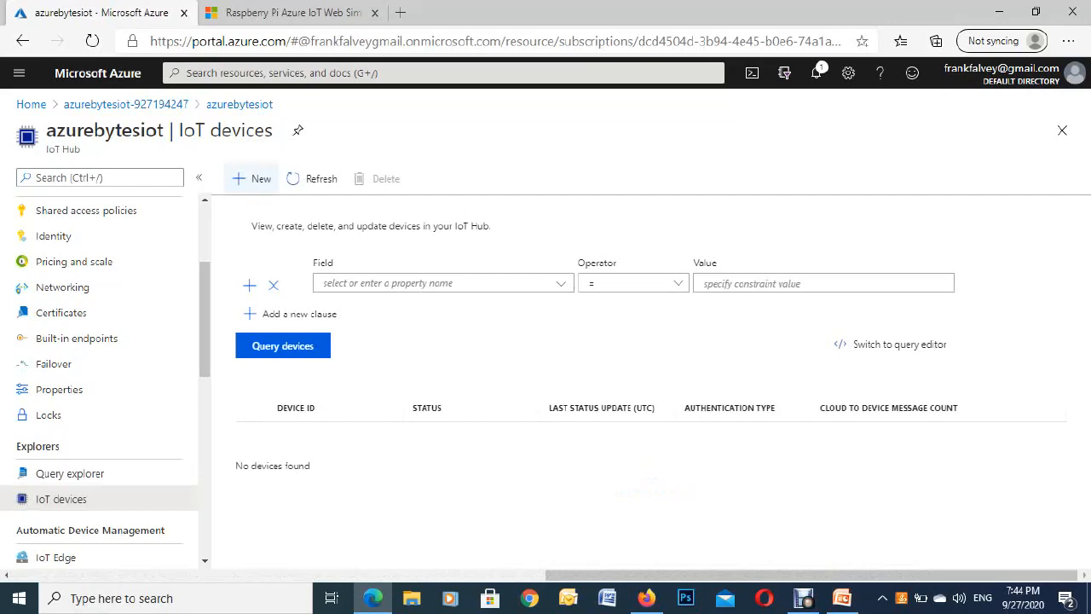
Add a device with ID azurebytesdemo using auto-generated symmetric keys and save it
click(250, 179)
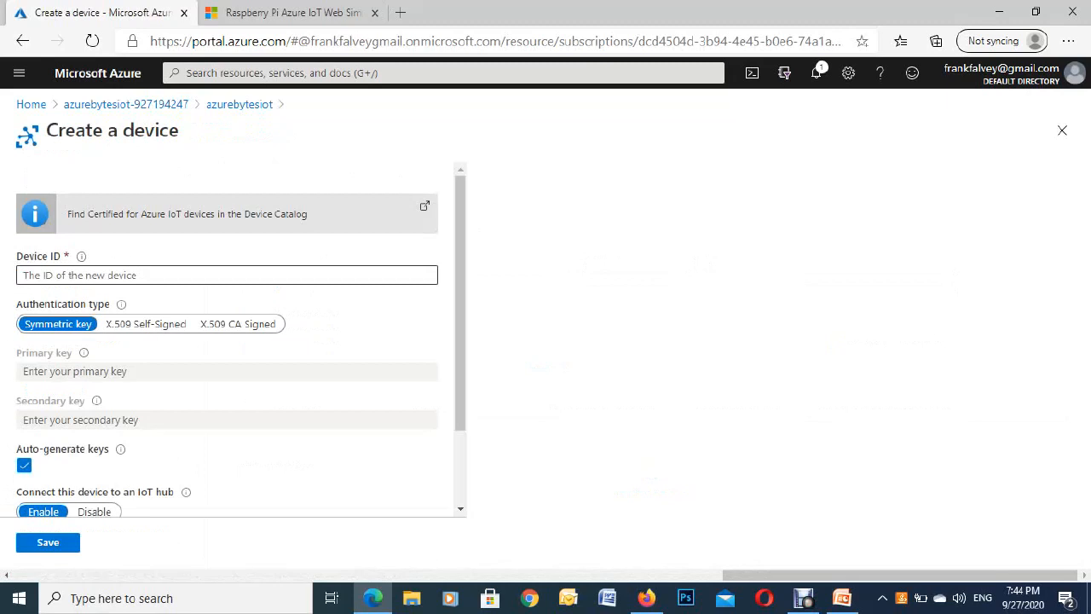
click(226, 275)
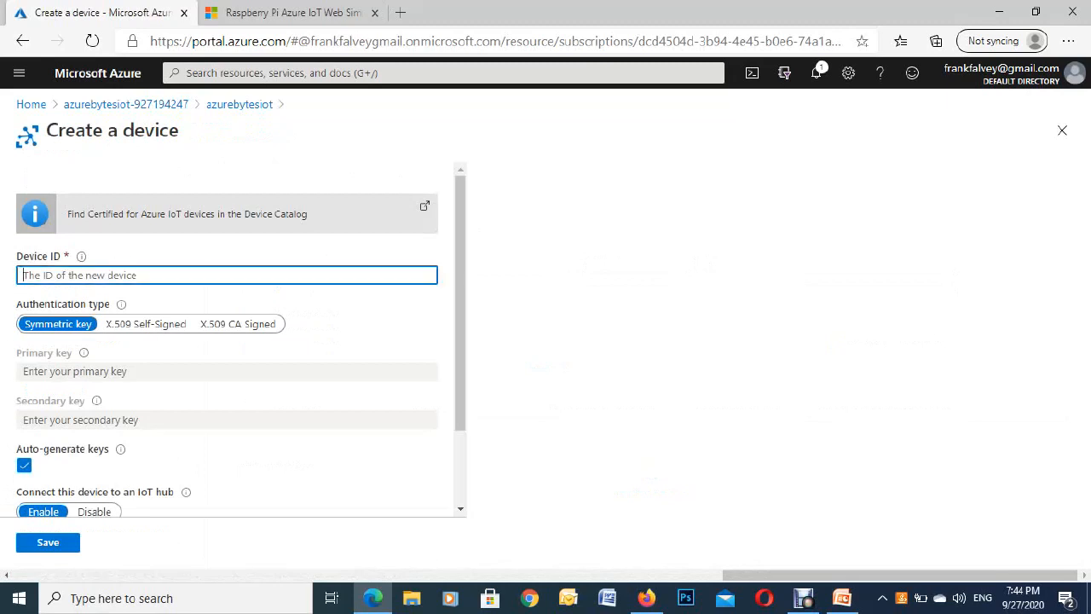
text(azurebyt)
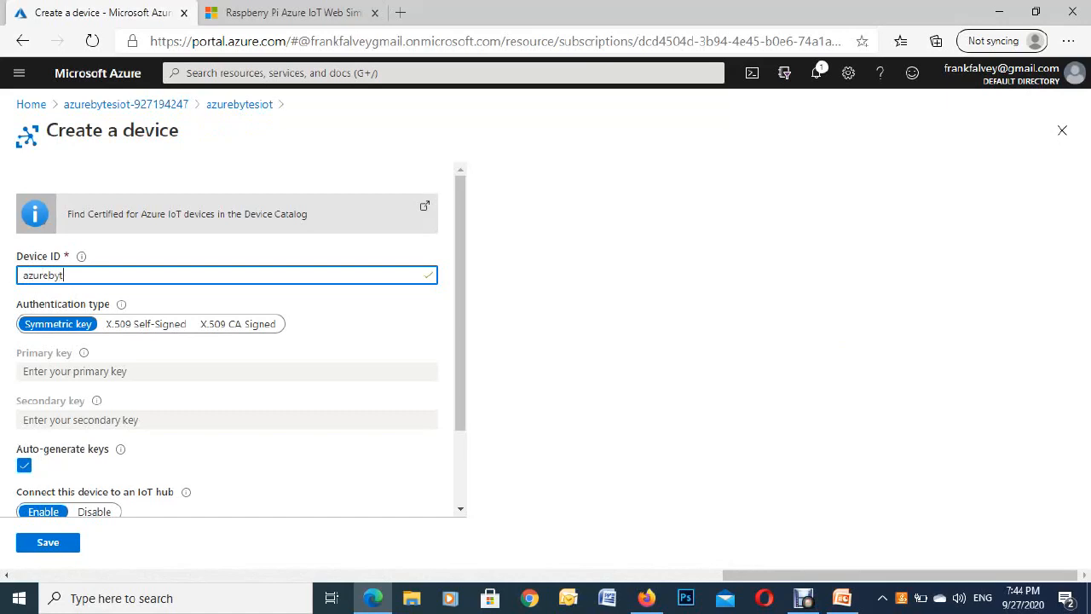
text(es)
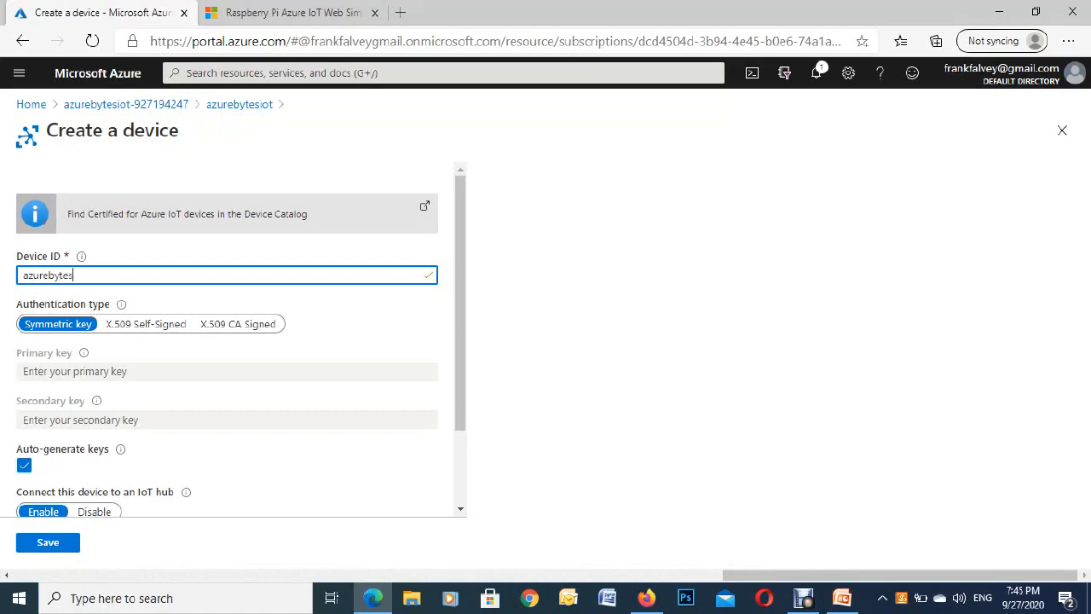
text(d)
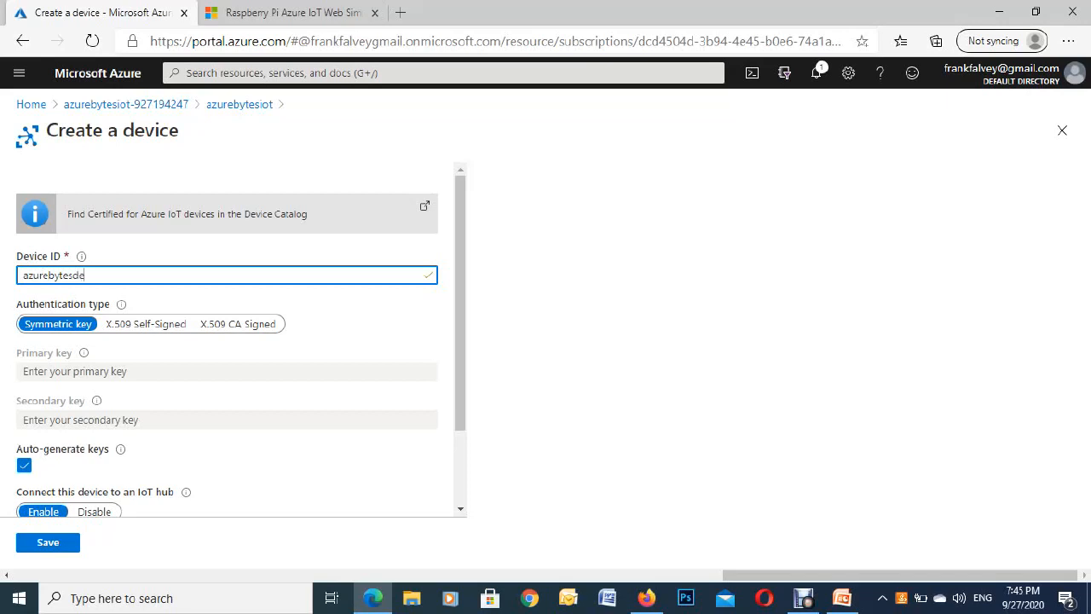
text(emo)
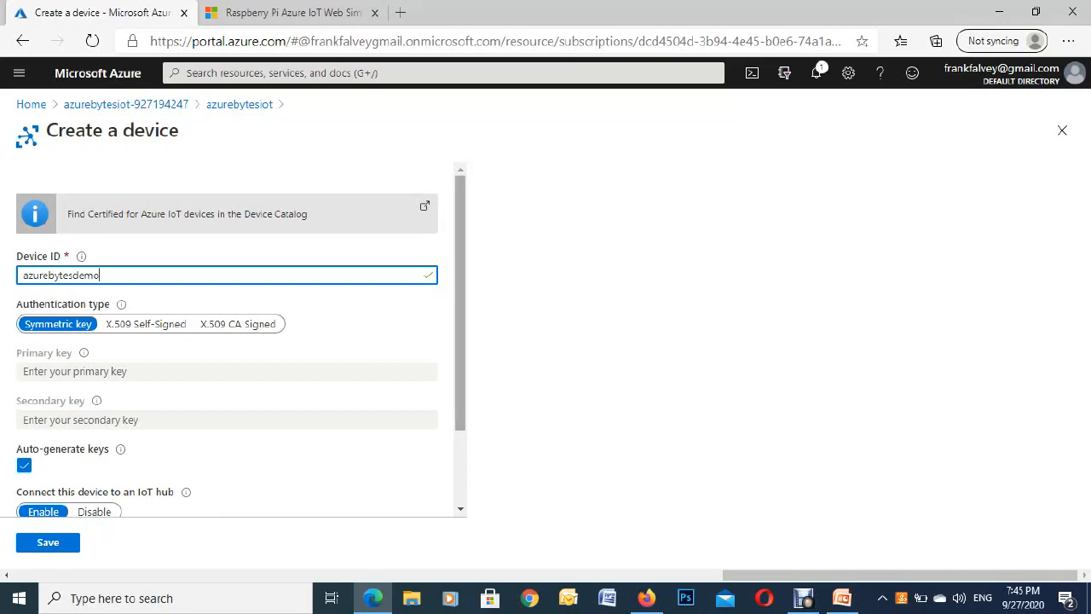
scroll(down, 3)
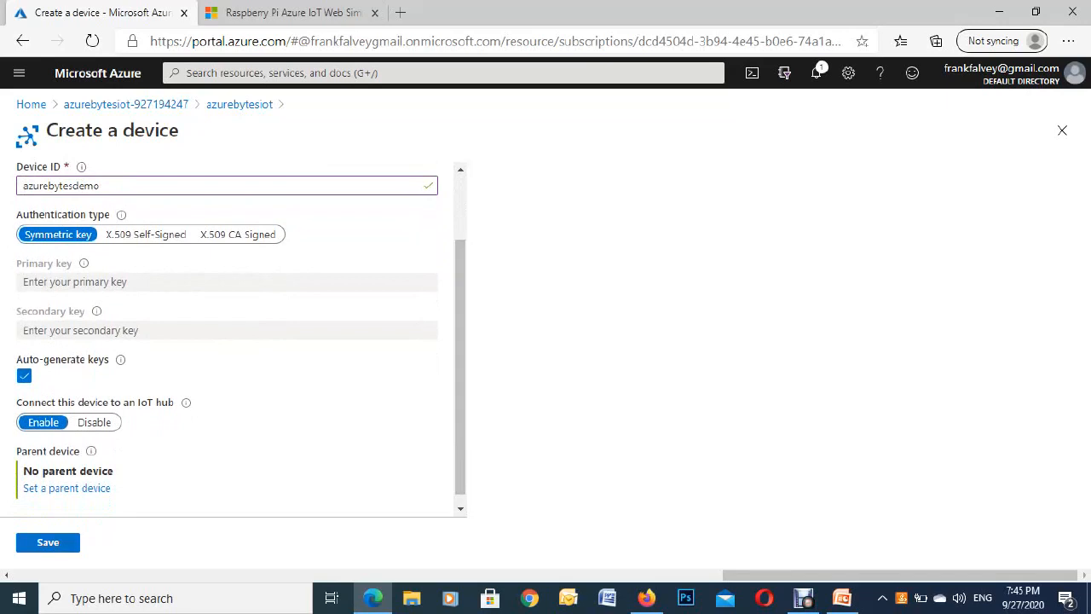
click(47, 542)
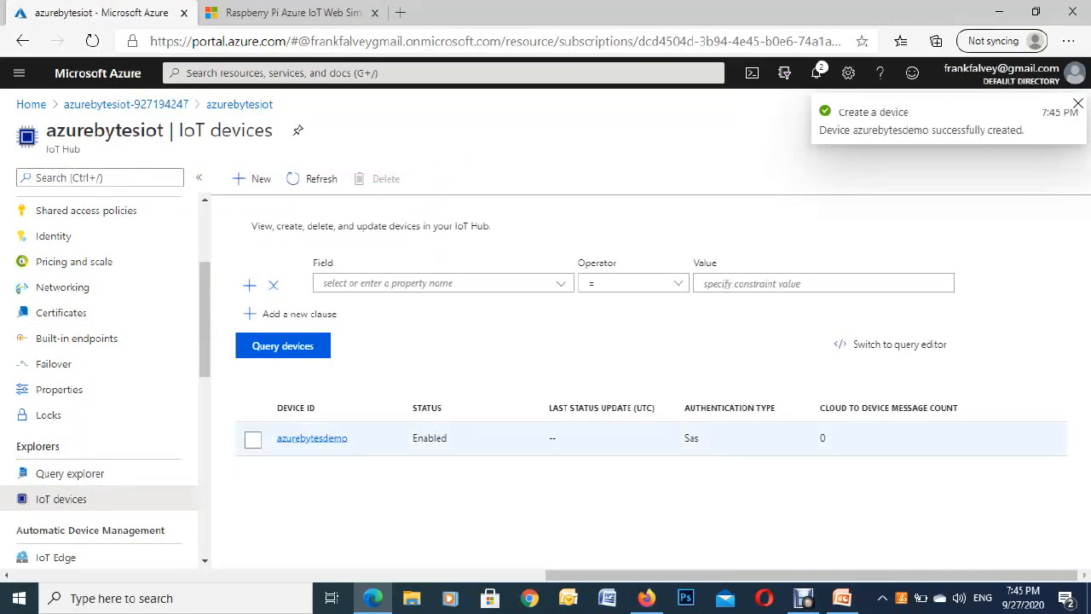
Copy azurebytesdemo's primary connection string from its device details
click(330, 438)
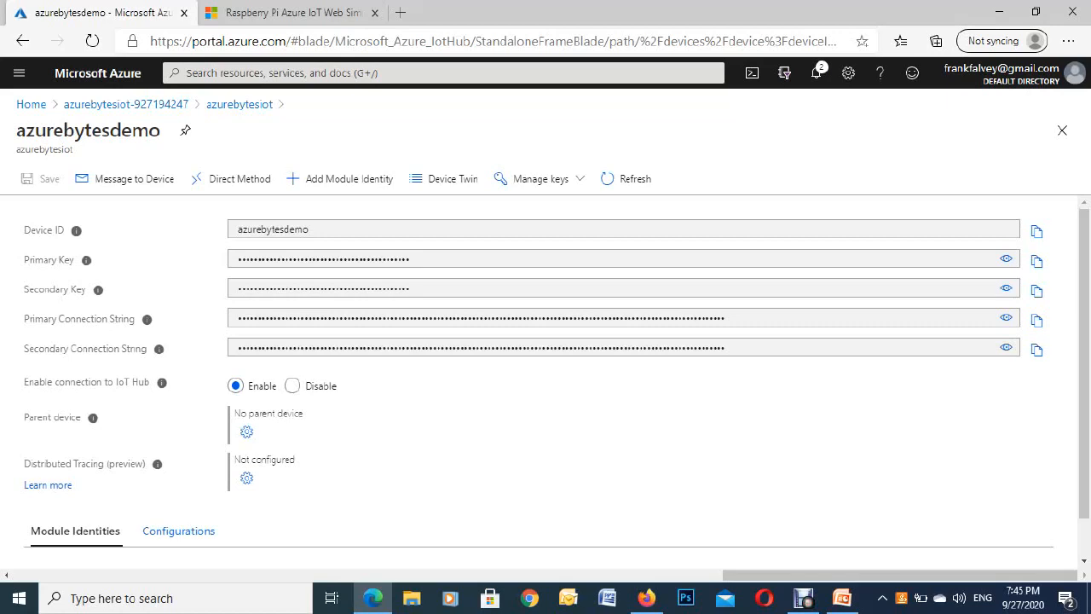
mouse_move(147, 319)
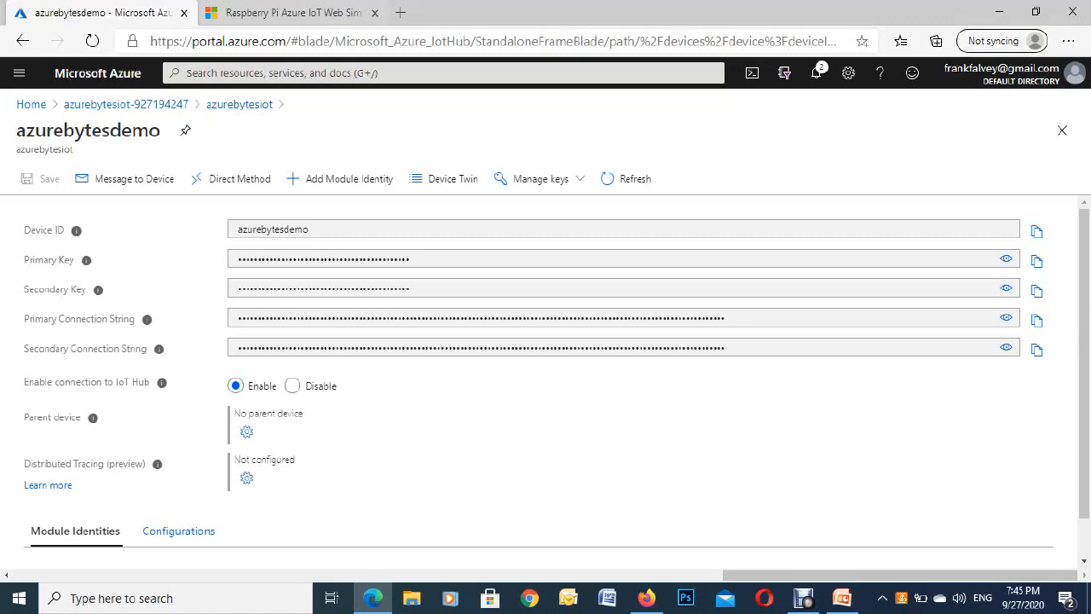
click(315, 14)
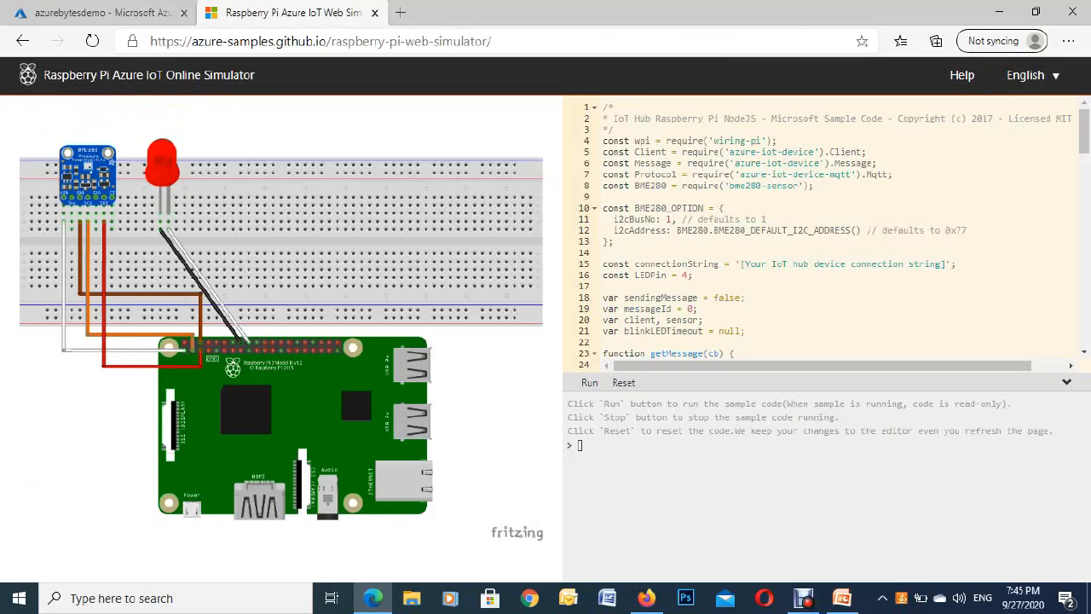
In the simulator, replace the line-15 placeholder with azurebytesdemo's connection string
click(693, 274)
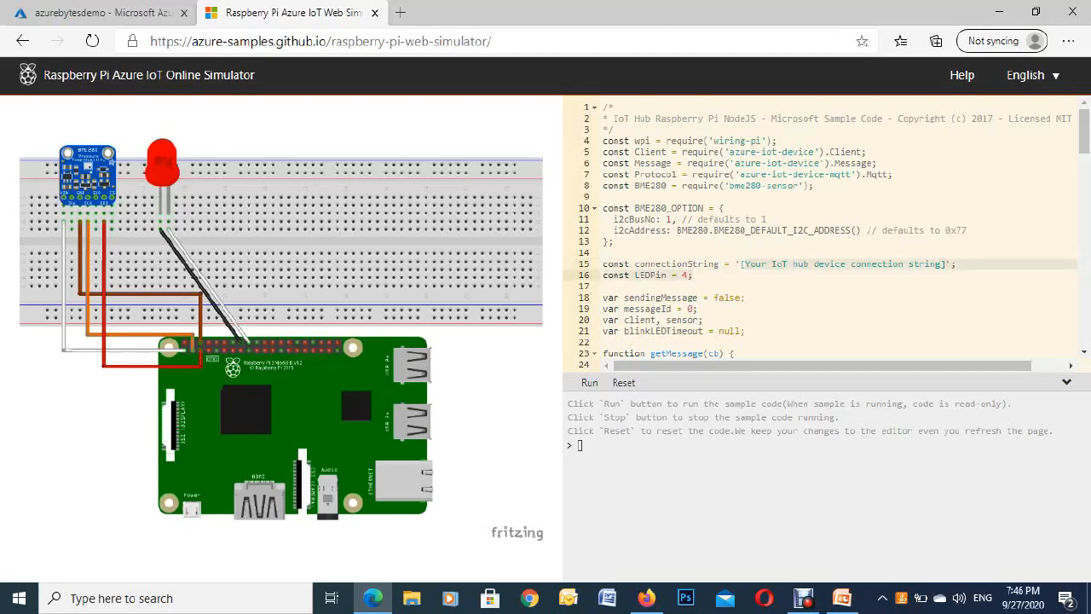
click(753, 262)
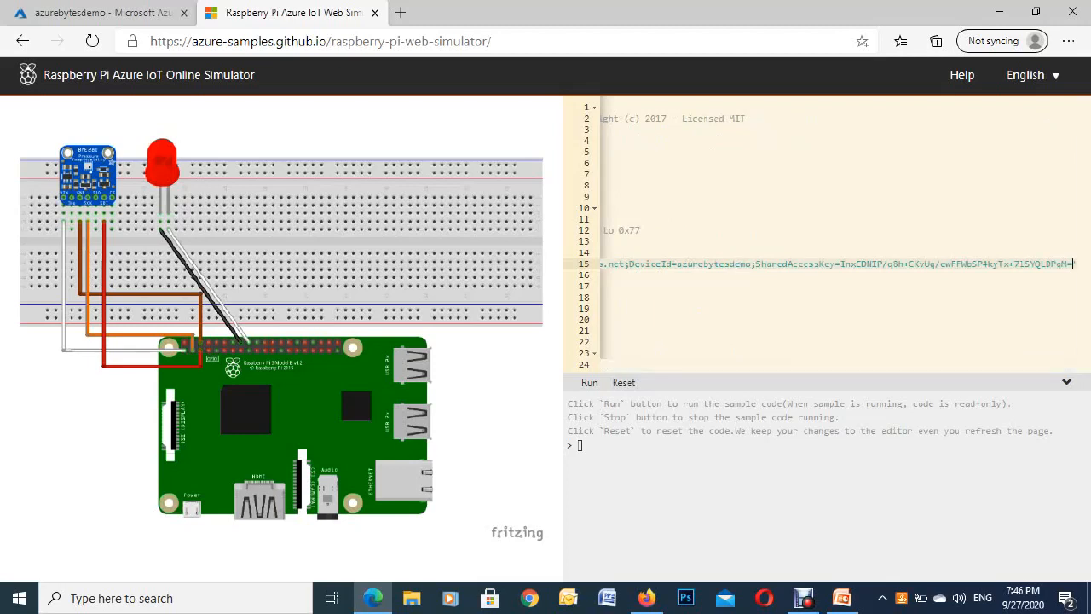
Run the sample so the simulator's LED lights and 'Message sent to Azure IoT Hub' appears in the console
click(590, 382)
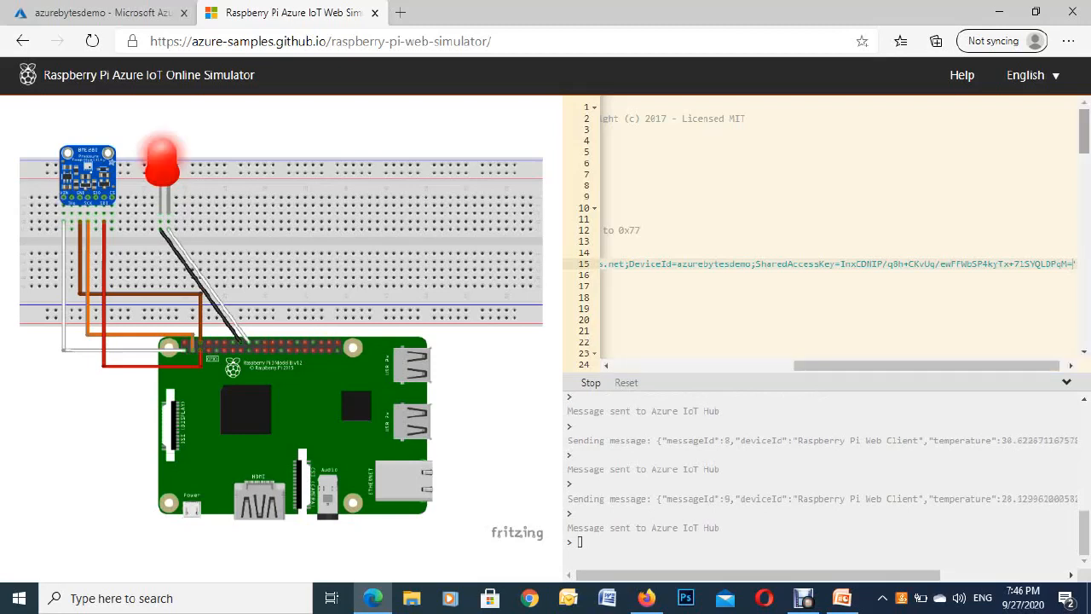
scroll(down, 3)
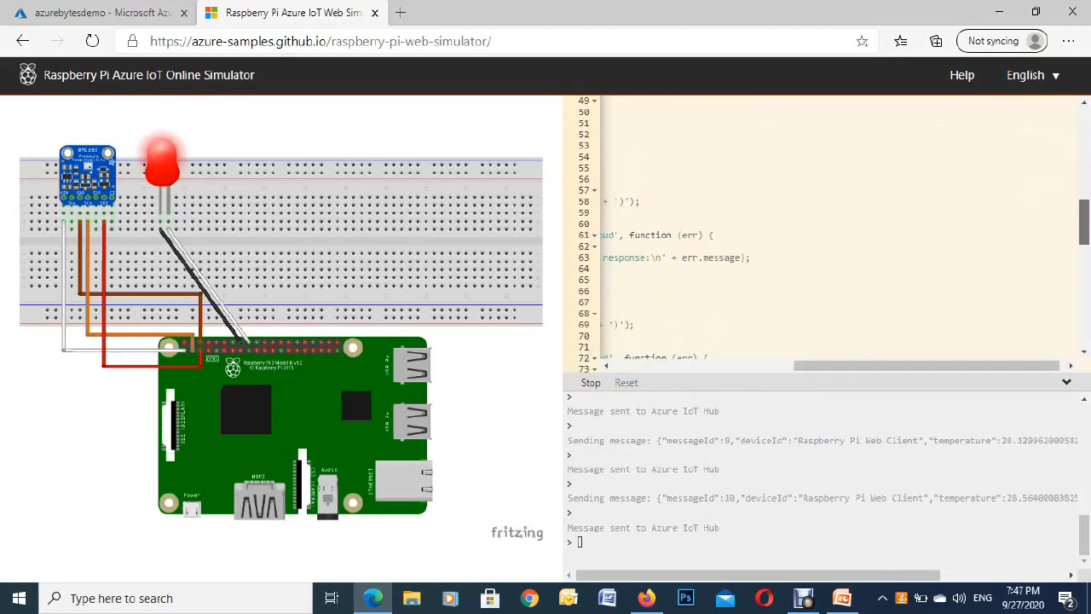